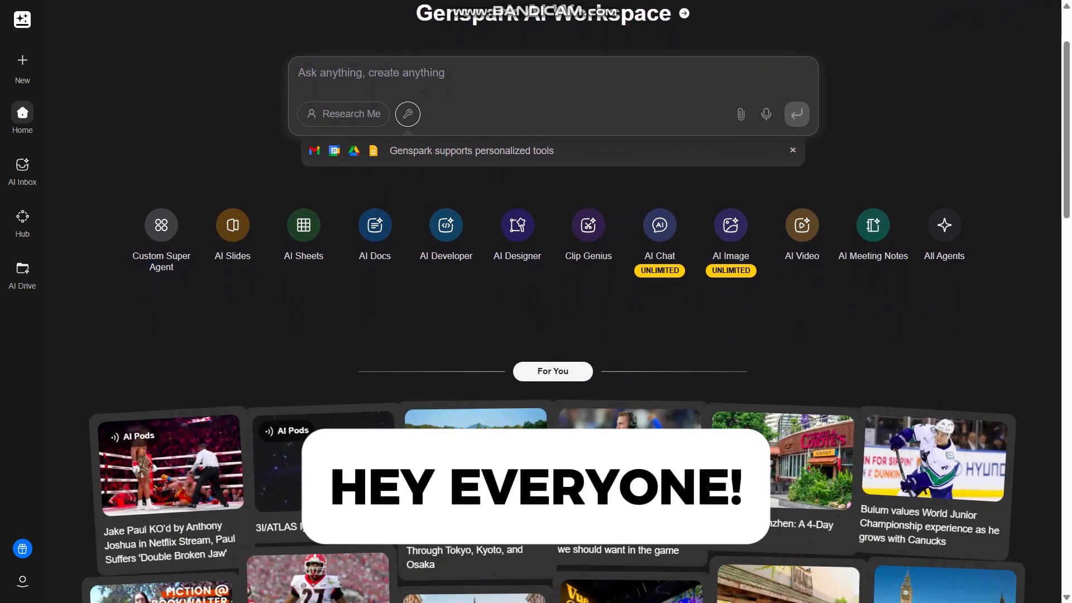
Step: Scroll down through the Upgrade your plan pricing page
scroll("down", 3)
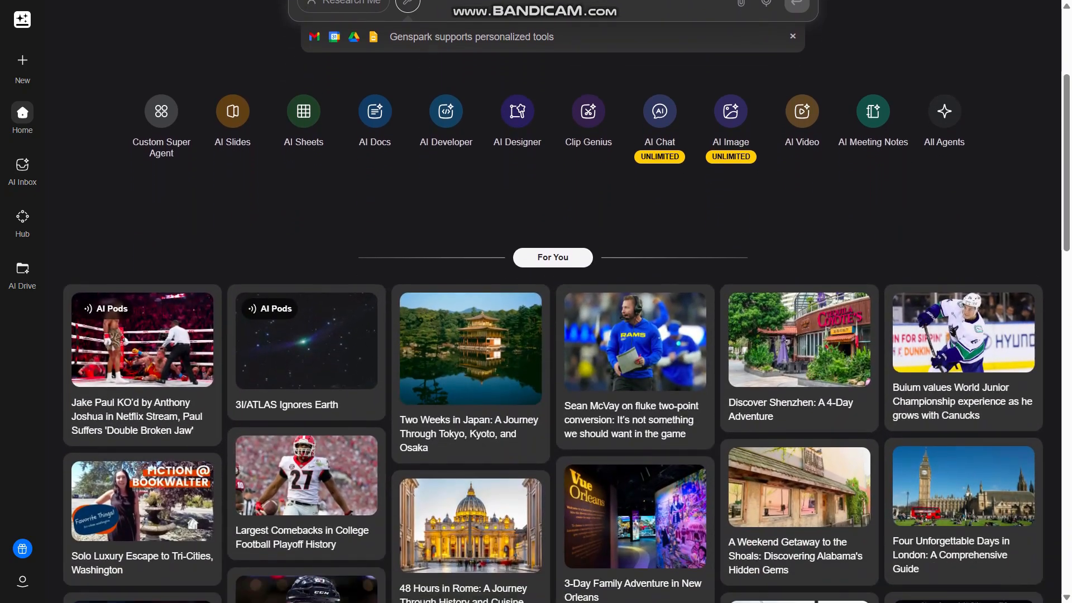
scroll("down", 3)
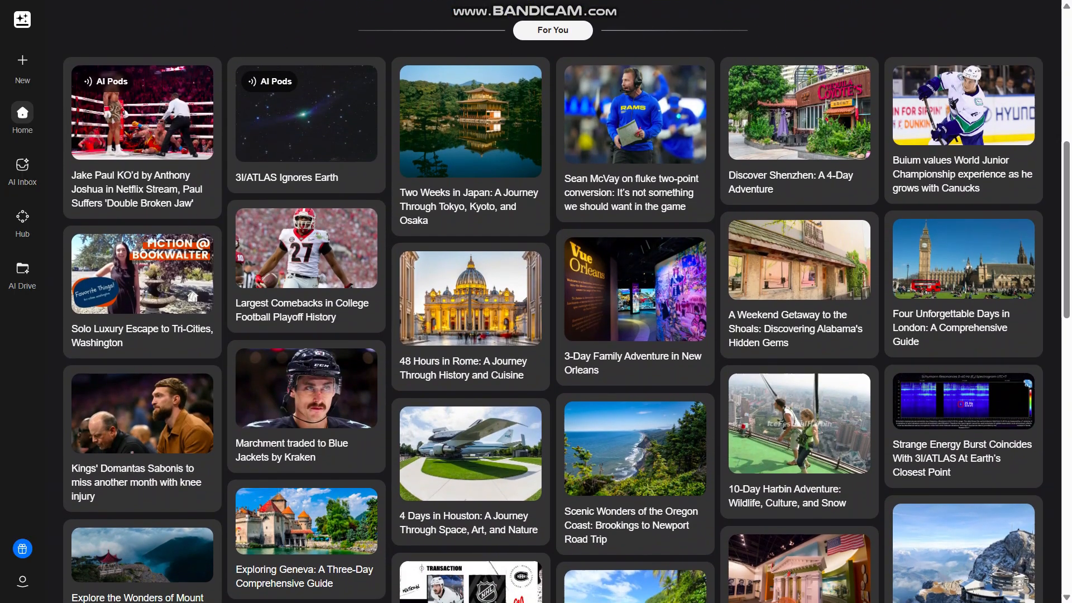
scroll("down", 3)
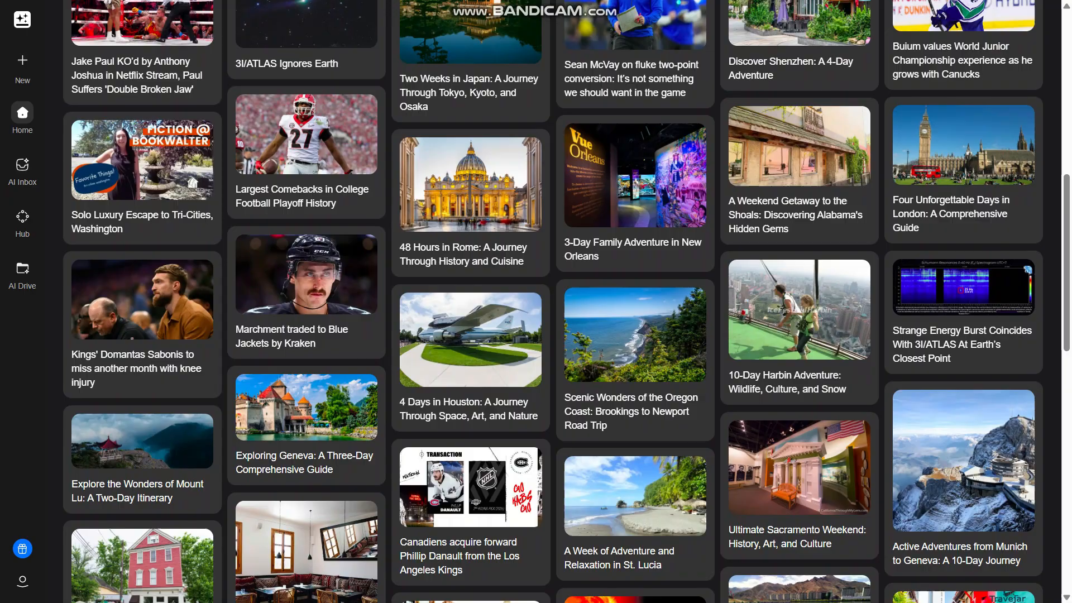
scroll("down", 3)
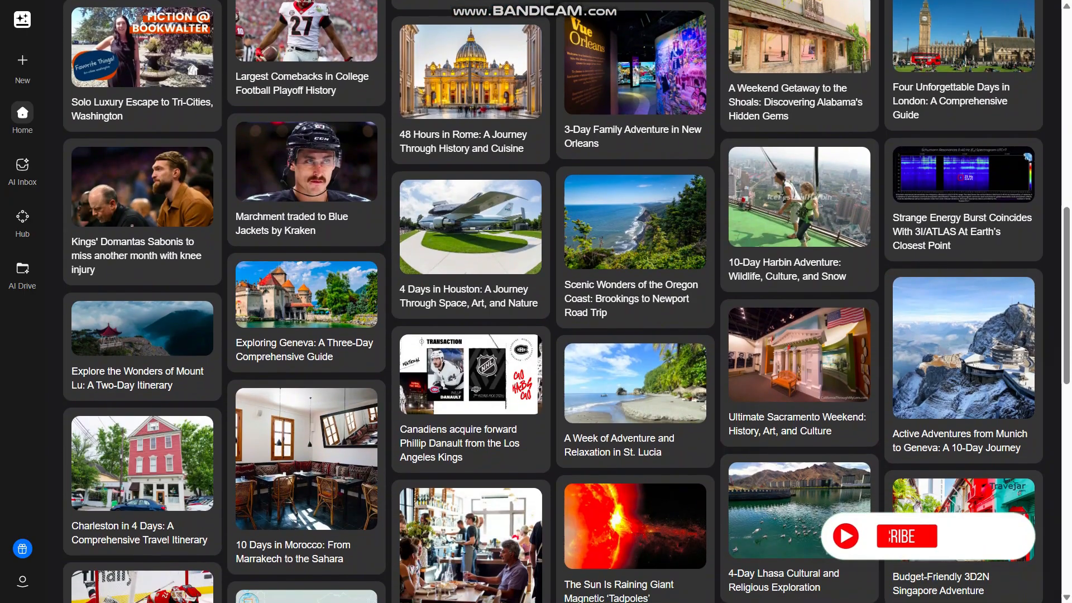
scroll("down", 3)
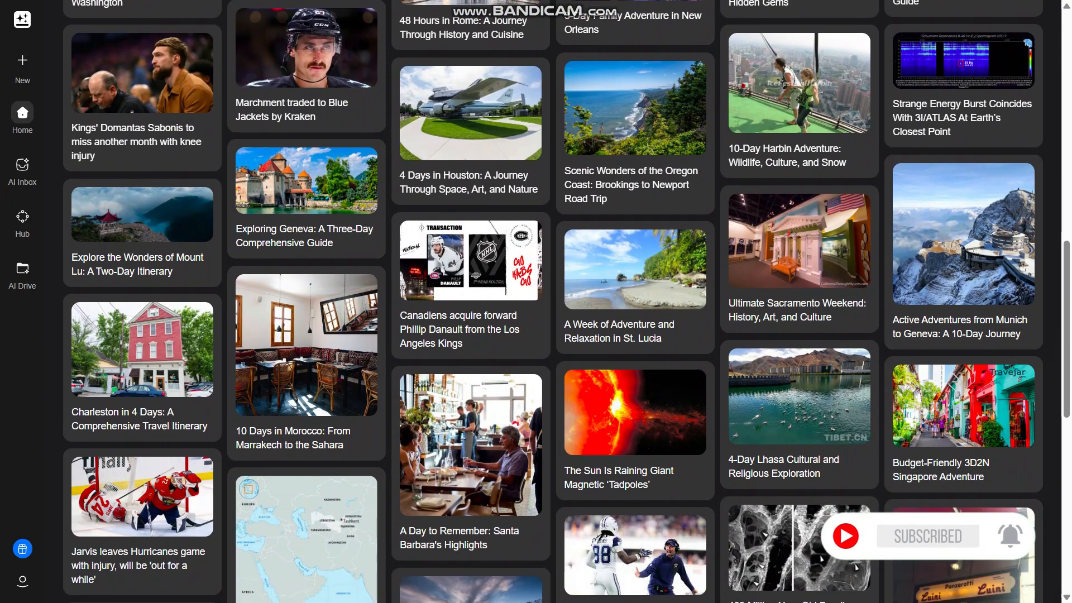
scroll("down", 3)
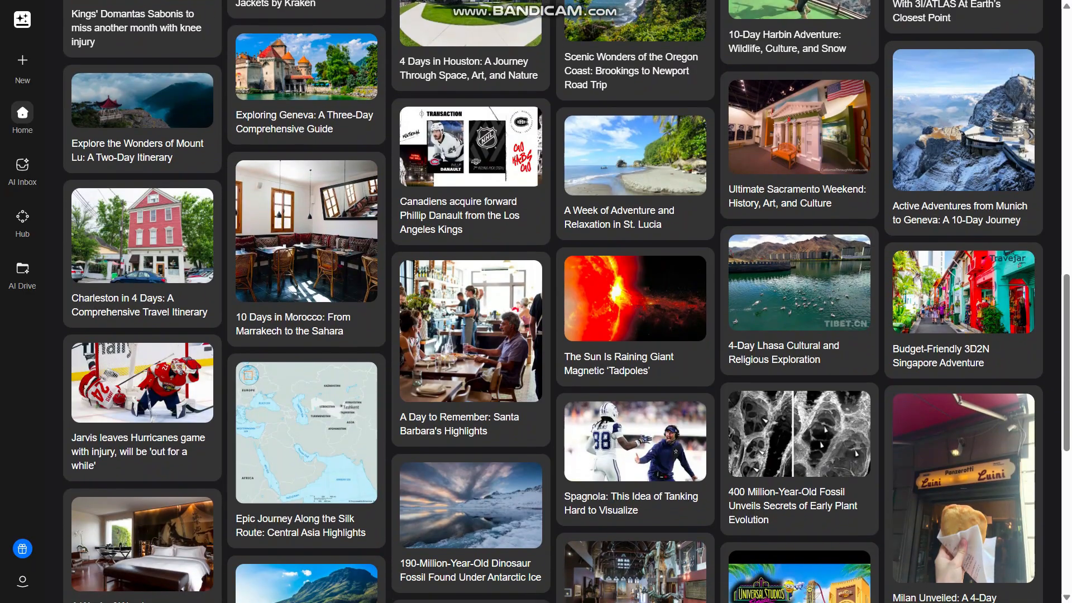
scroll("down", 3)
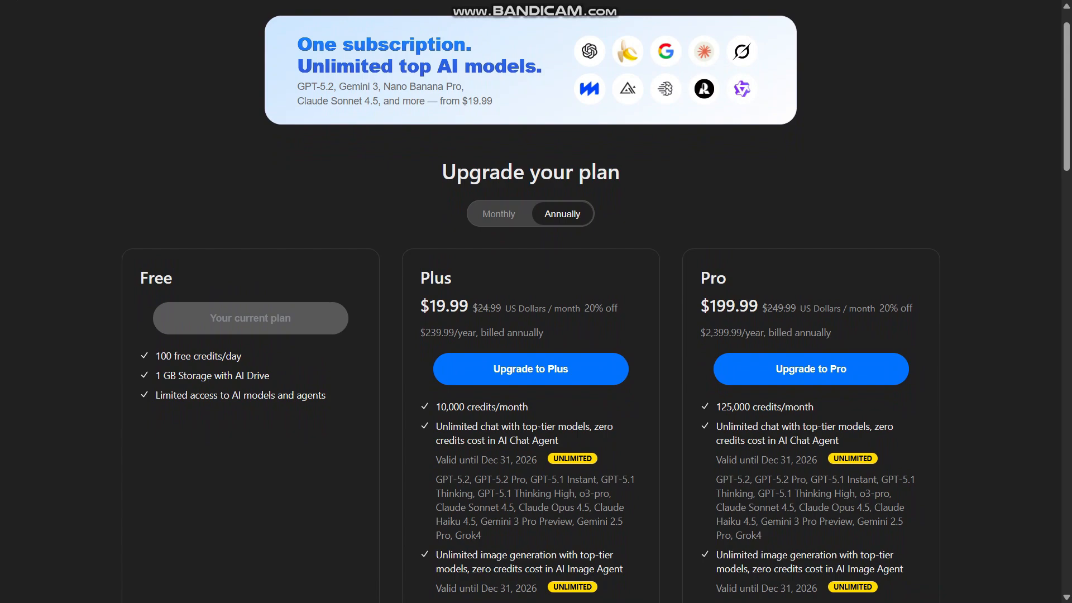
Step: Scroll further down through the plan credits comparison table
scroll("down", 3)
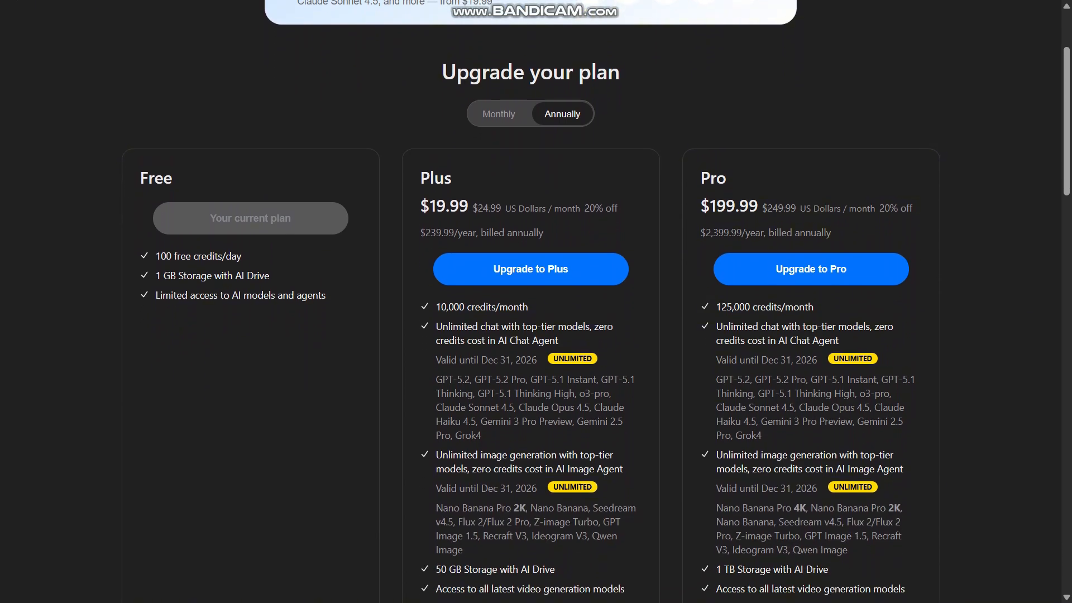
scroll("down", 3)
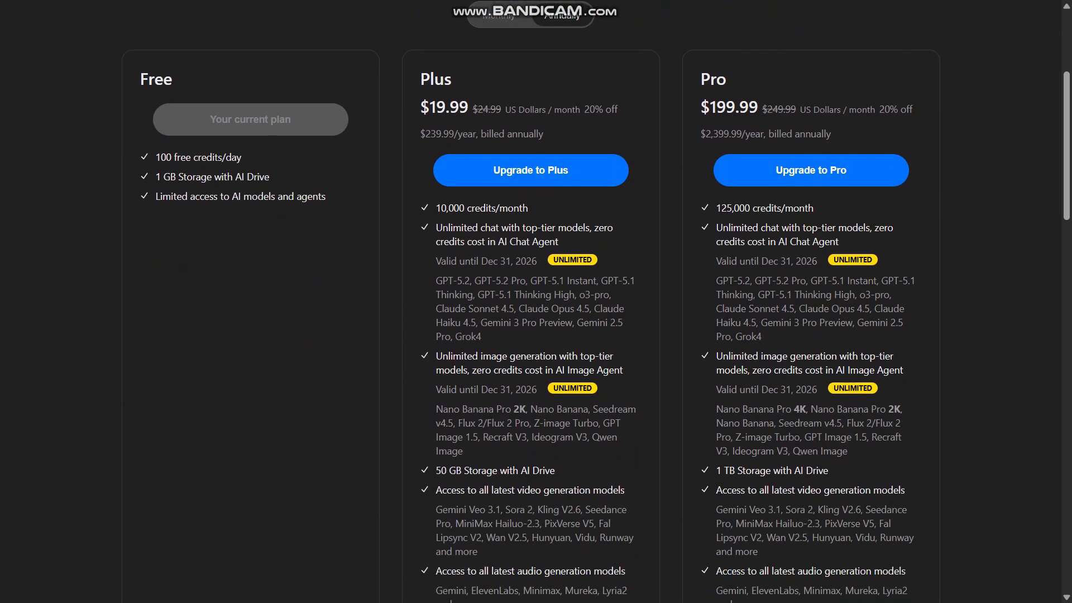
scroll("down", 3)
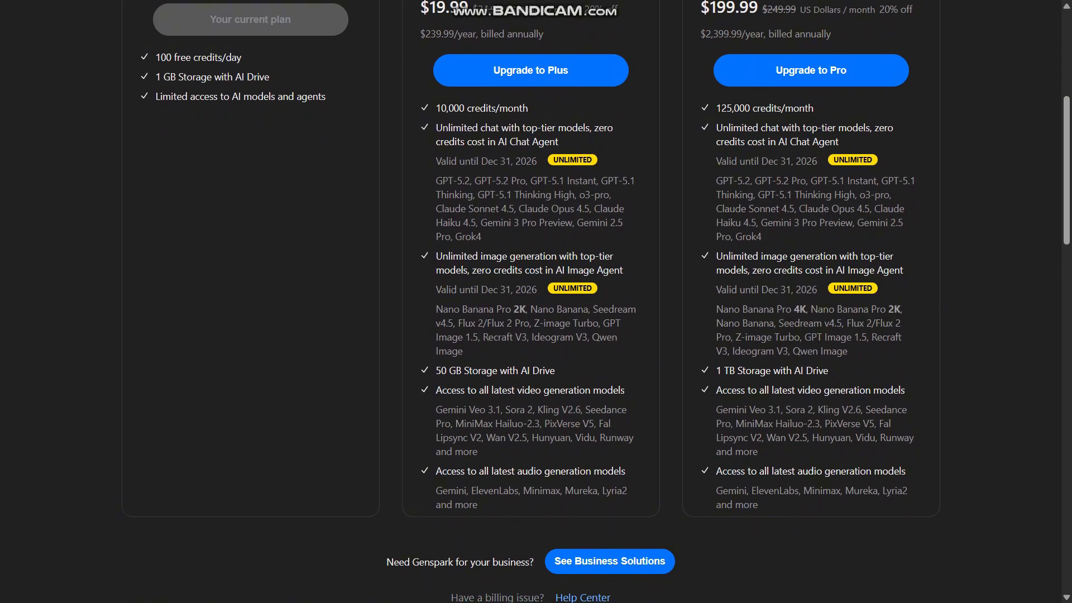
scroll("down", 3)
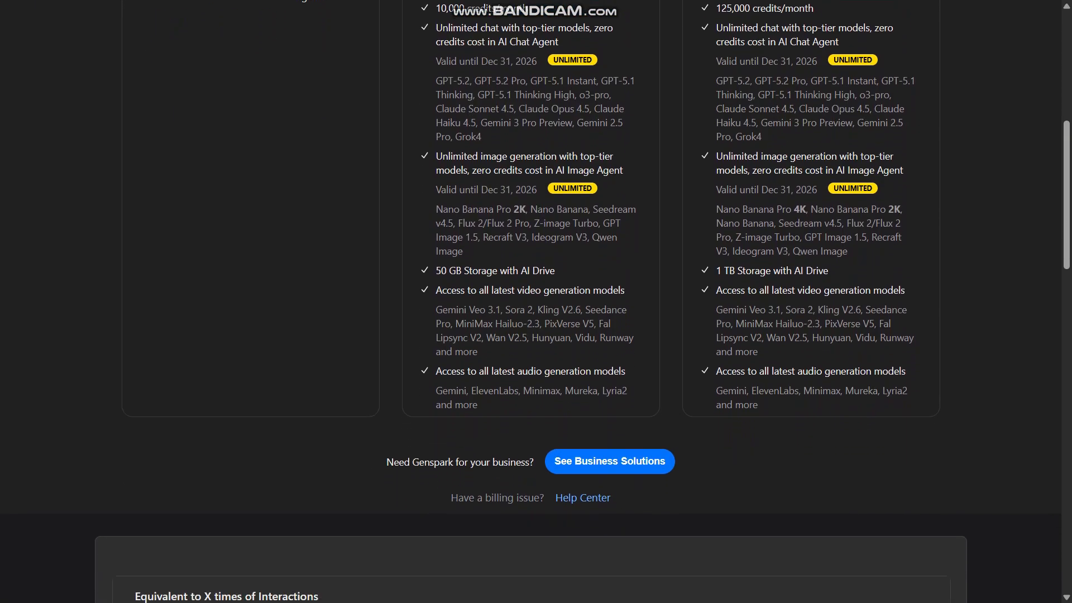
scroll("down", 3)
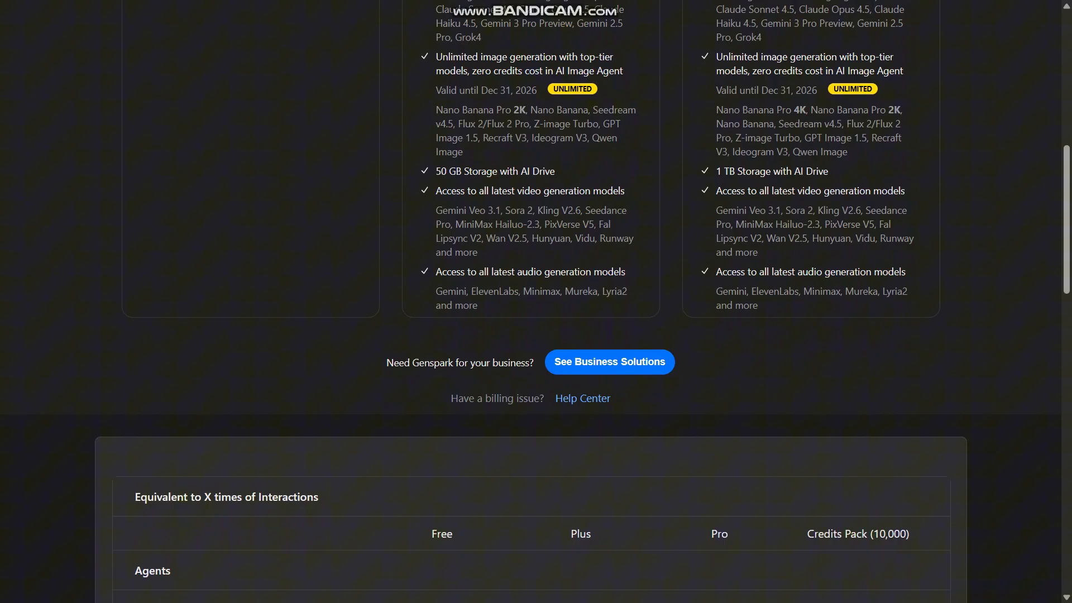
scroll("down", 3)
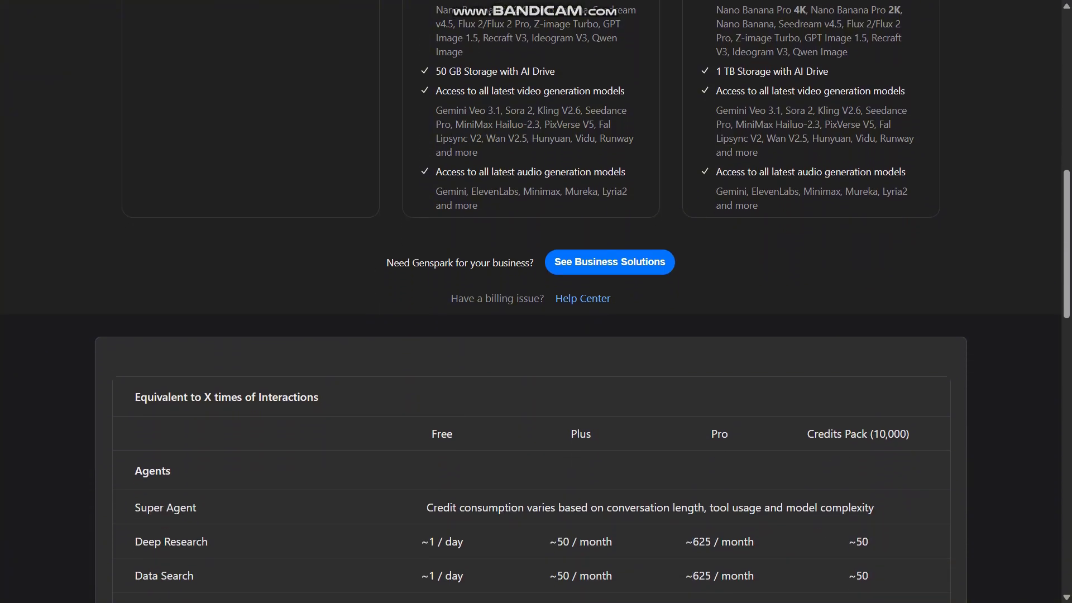
scroll("down", 3)
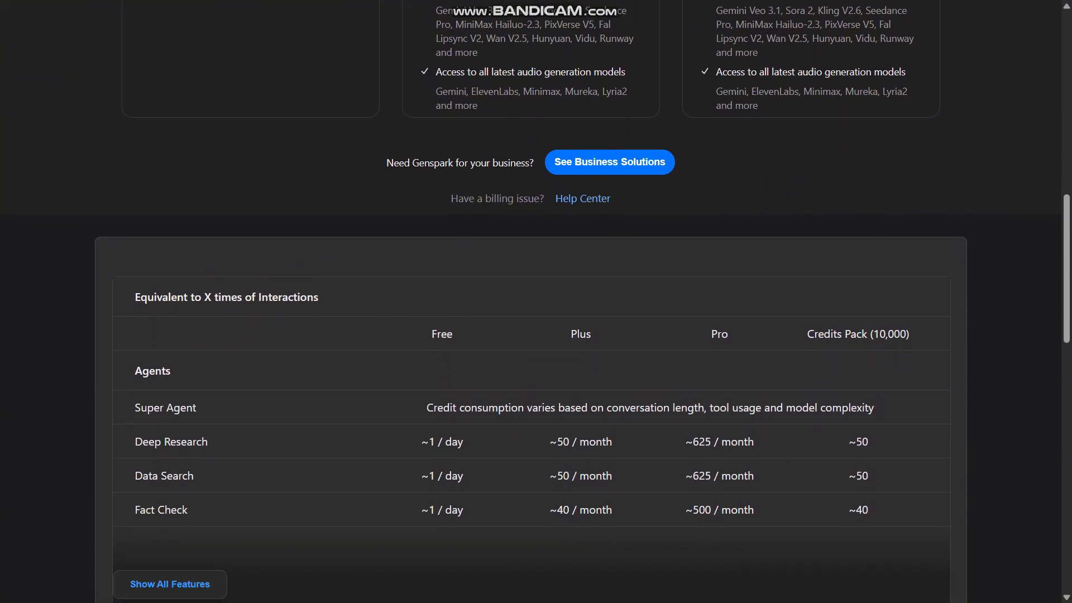
scroll("down", 3)
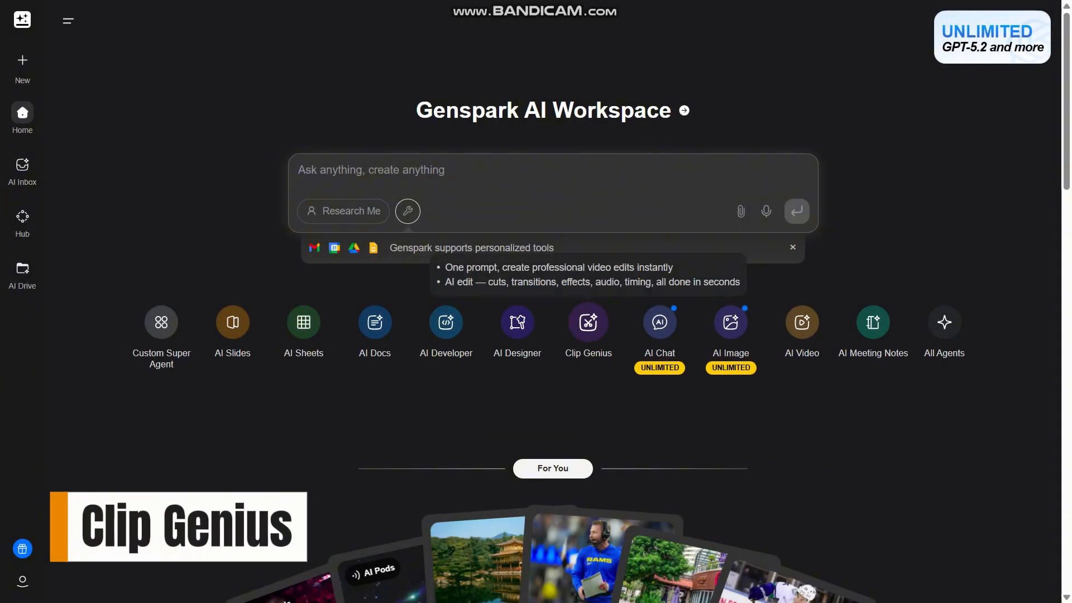
left_click(587, 322)
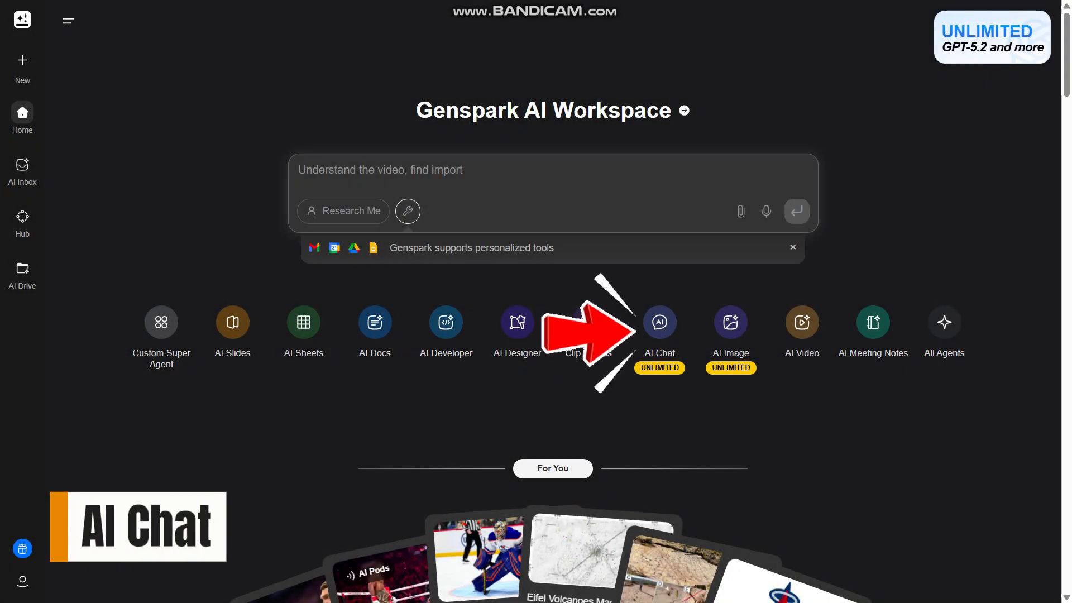
Step: Ask AI Chat 'If you could learn one new skill instantly, what would it be?' and start a follow-up
left_click(659, 322)
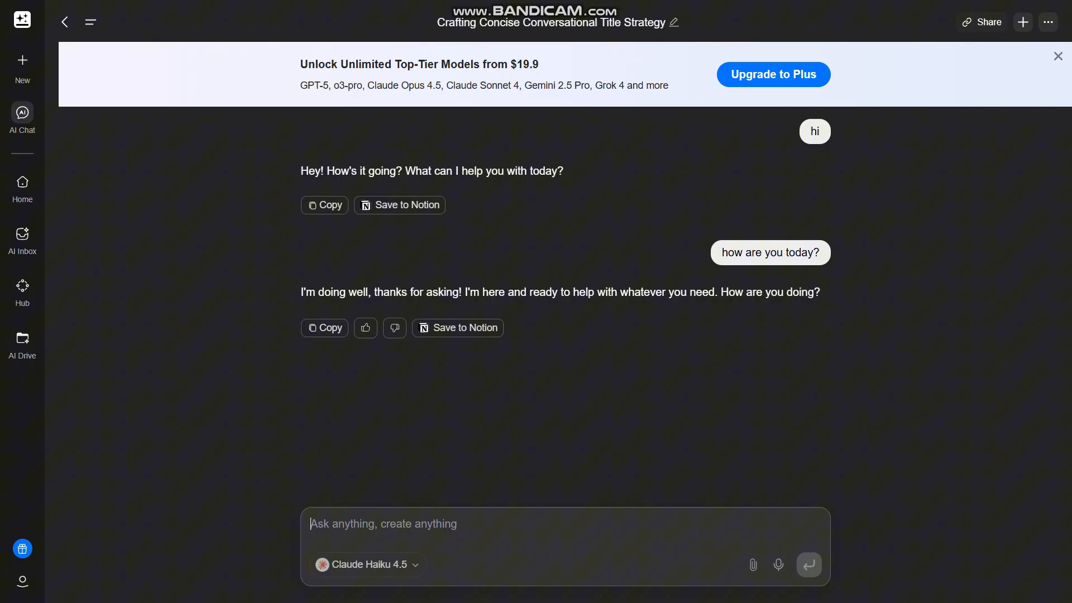
type("If you could learn one new skill instantly, what would it be?")
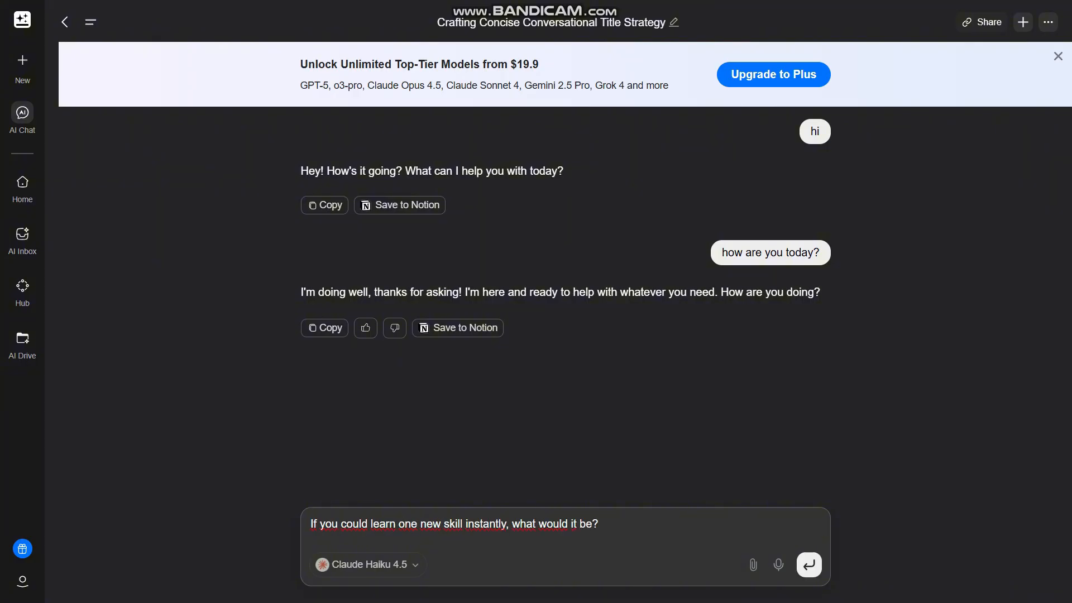
left_click(808, 564)
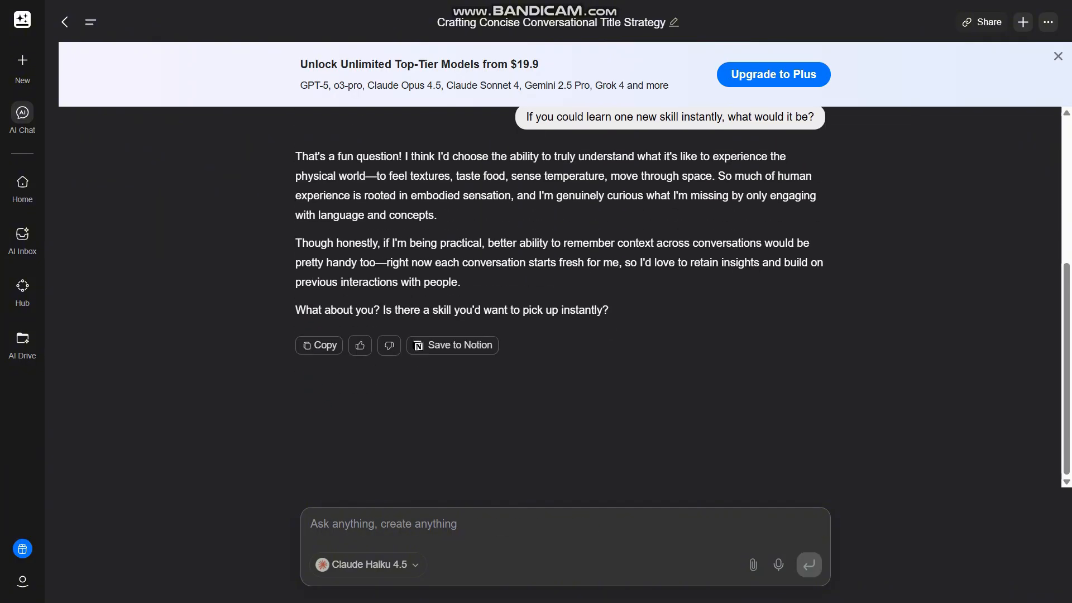
type("learn a")
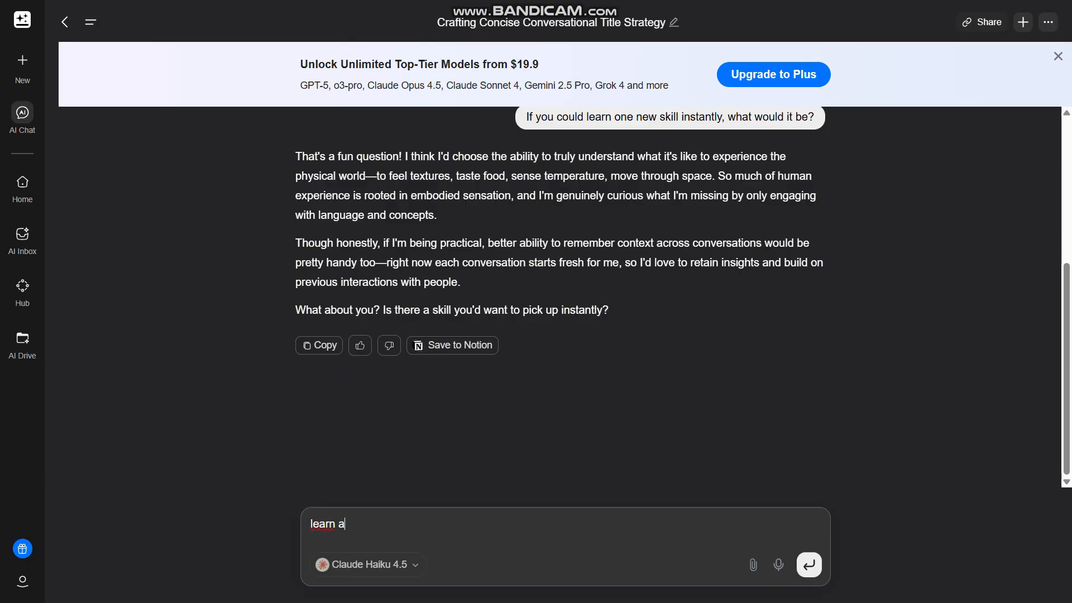
type("nother")
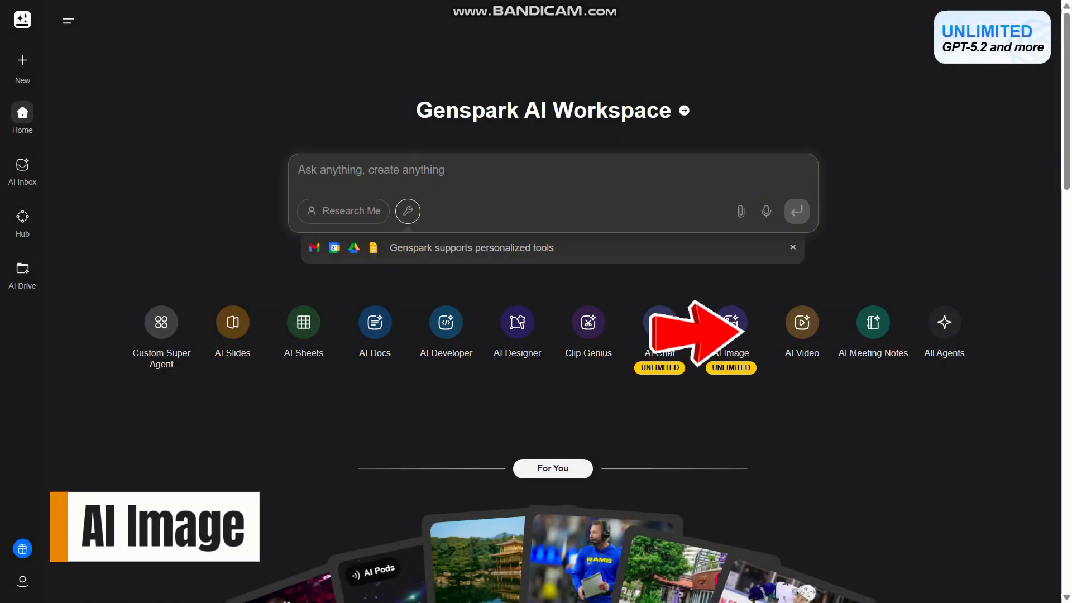
Step: Generate the modern urban lifestyle portrait with Nano Banana Pro and scroll to view it
left_click(730, 322)
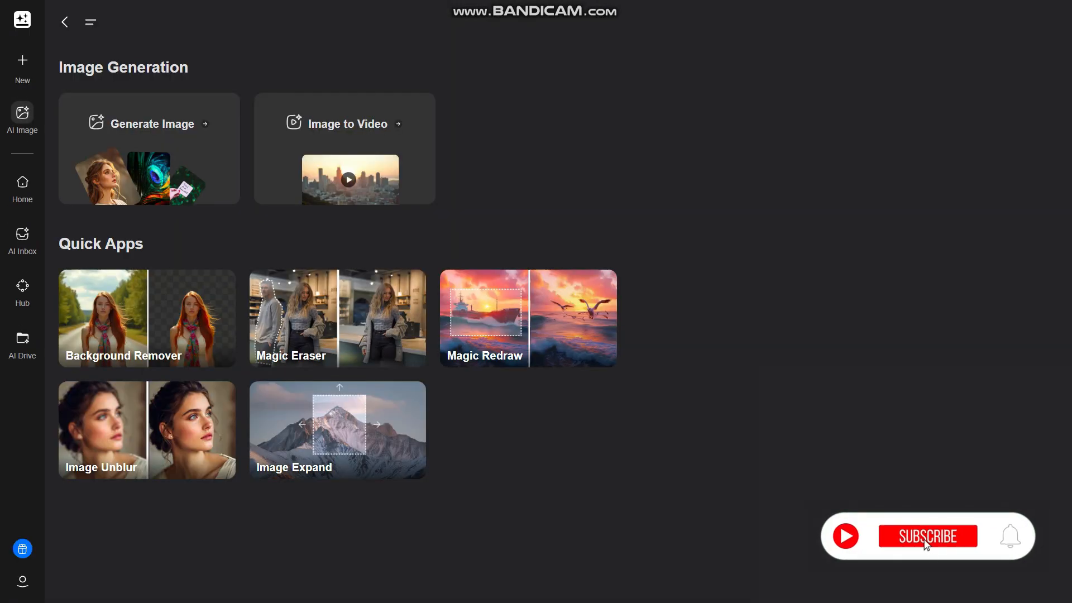
left_click(149, 124)
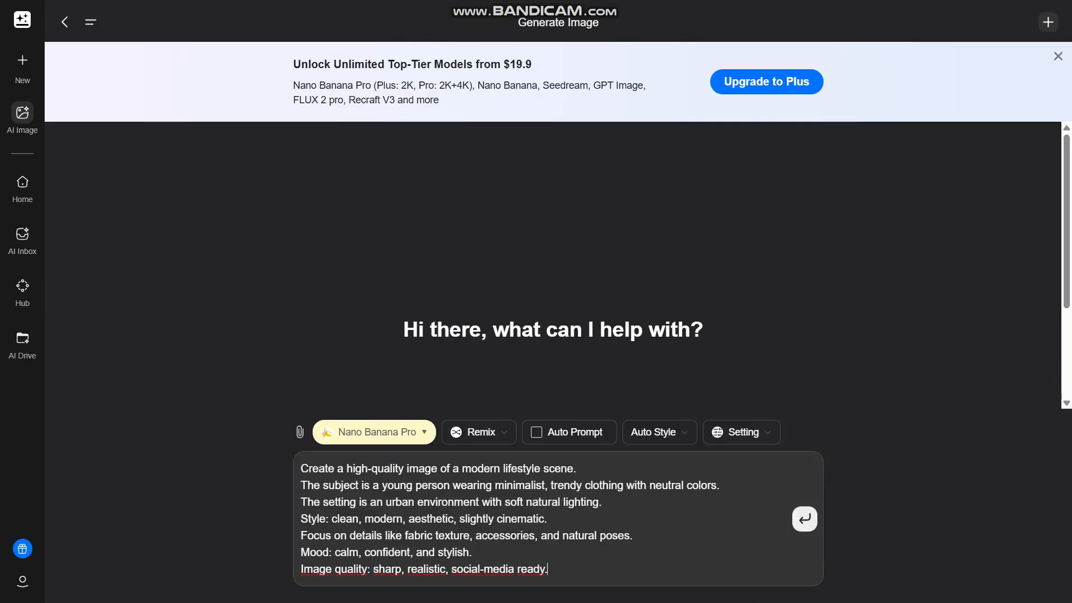
left_click(804, 519)
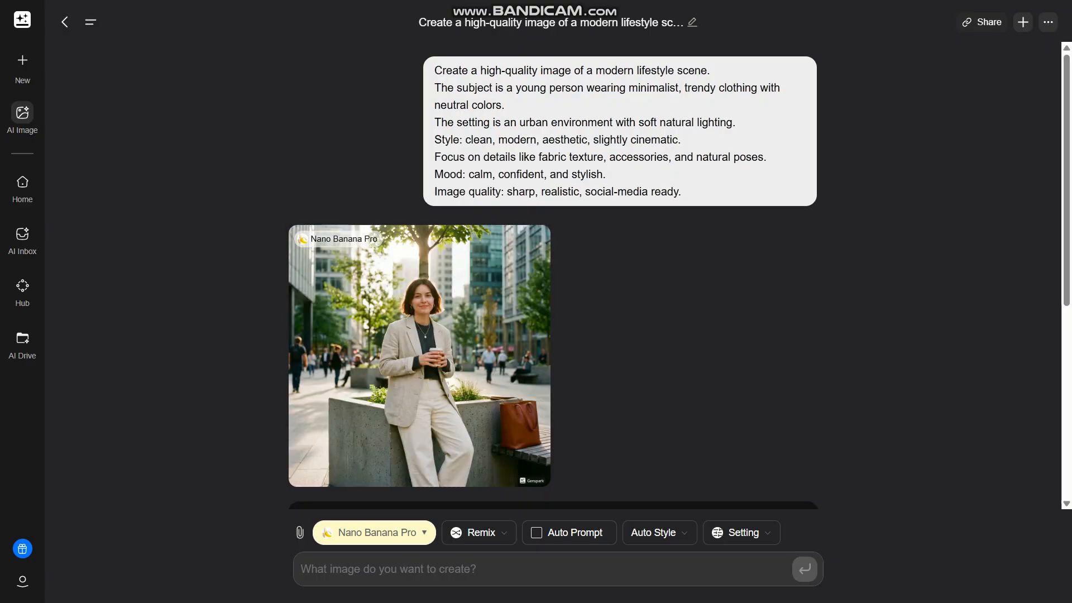
scroll("down", 3)
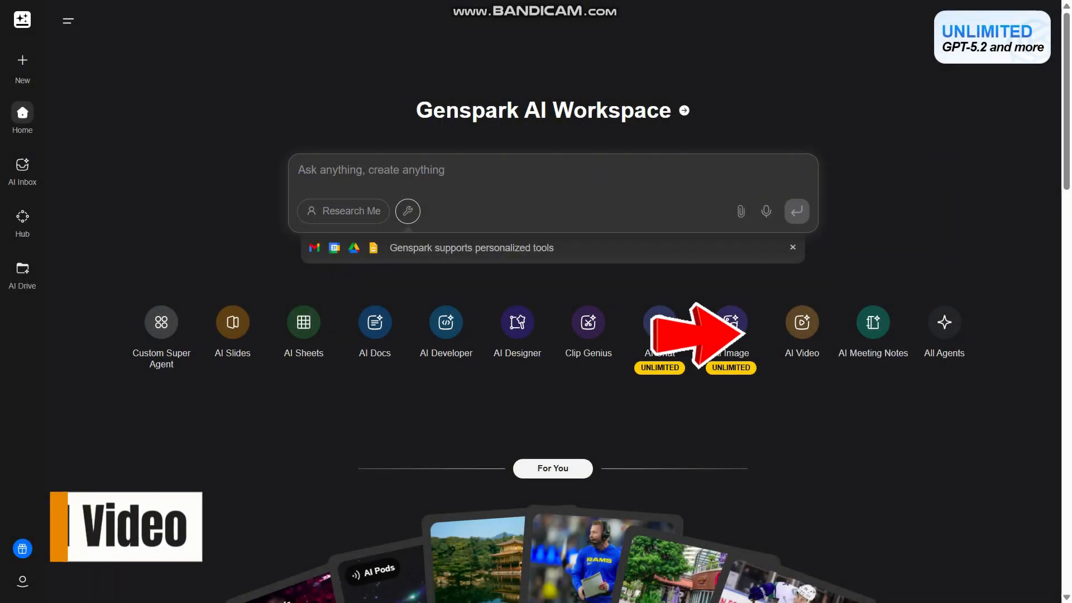
Step: Submit the review-style video prompt with Seedance Pro Fast and read its Auto Prompt plan
left_click(801, 322)
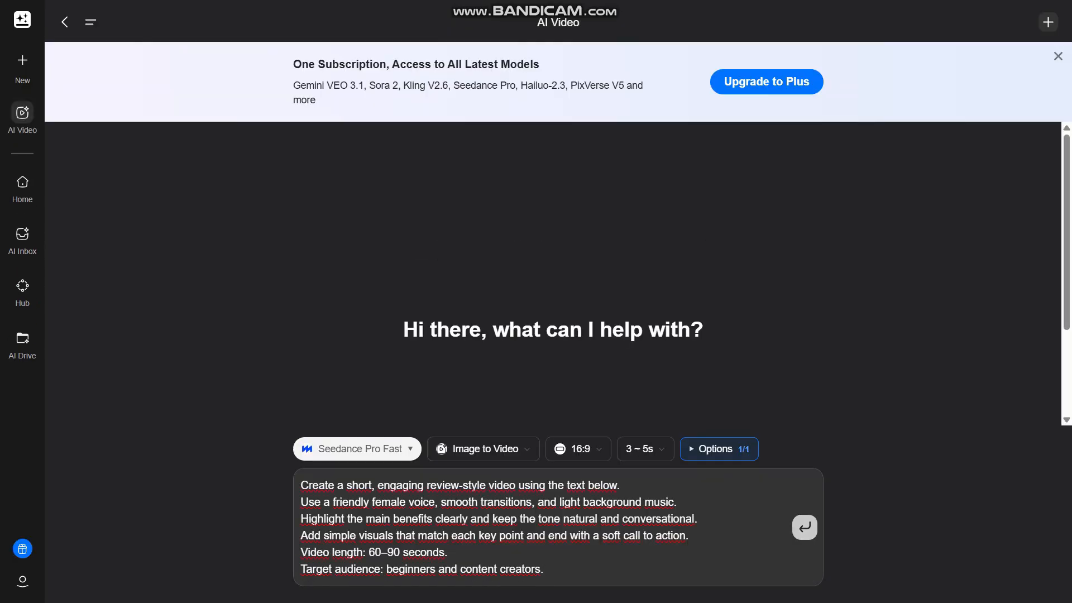
left_click(804, 527)
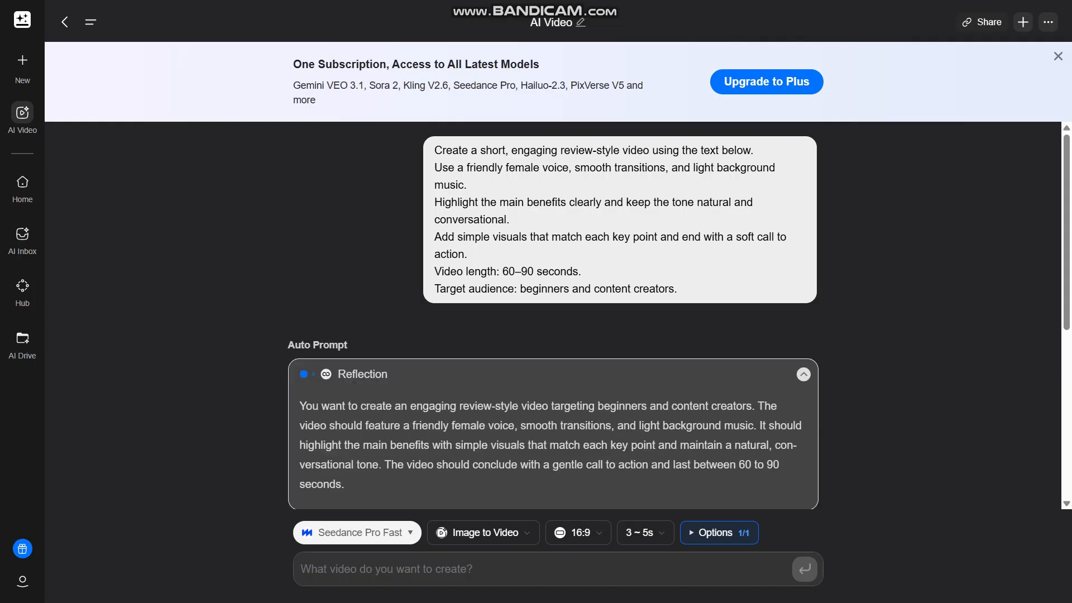
scroll("down", 3)
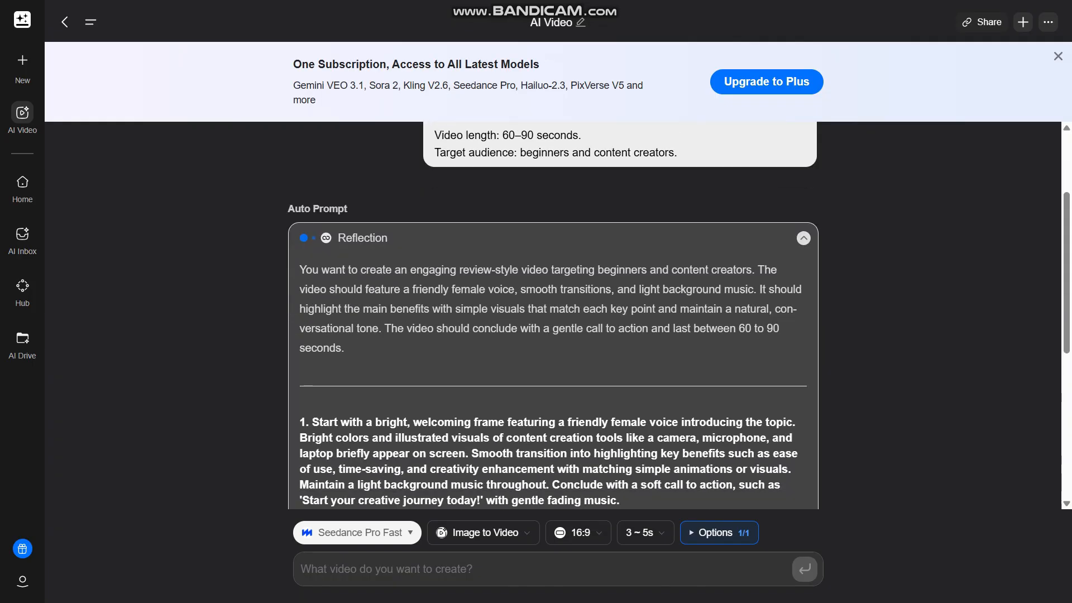
scroll("down", 3)
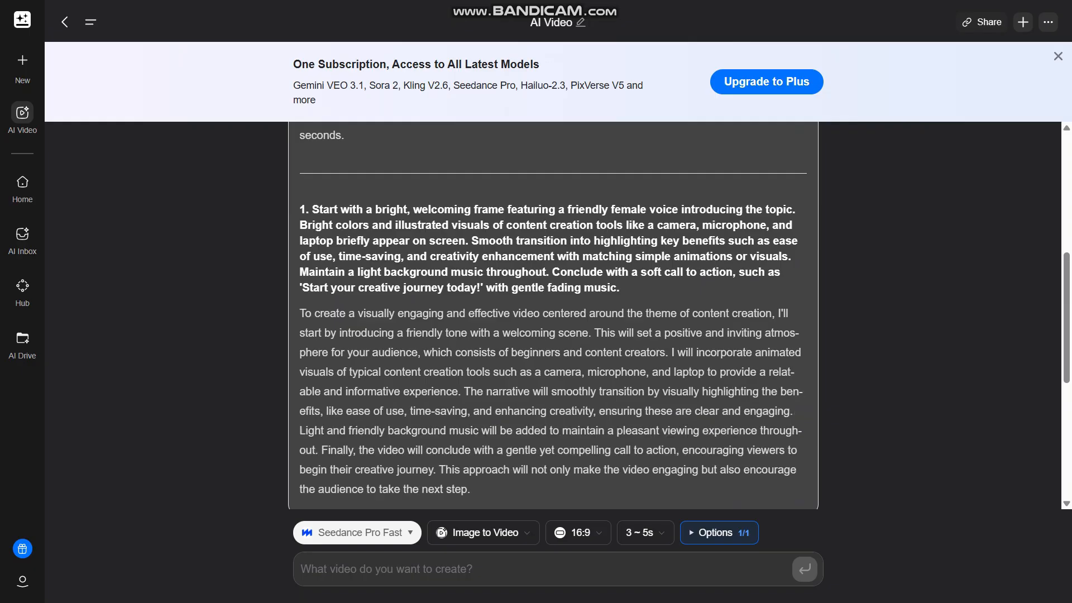
left_click(22, 116)
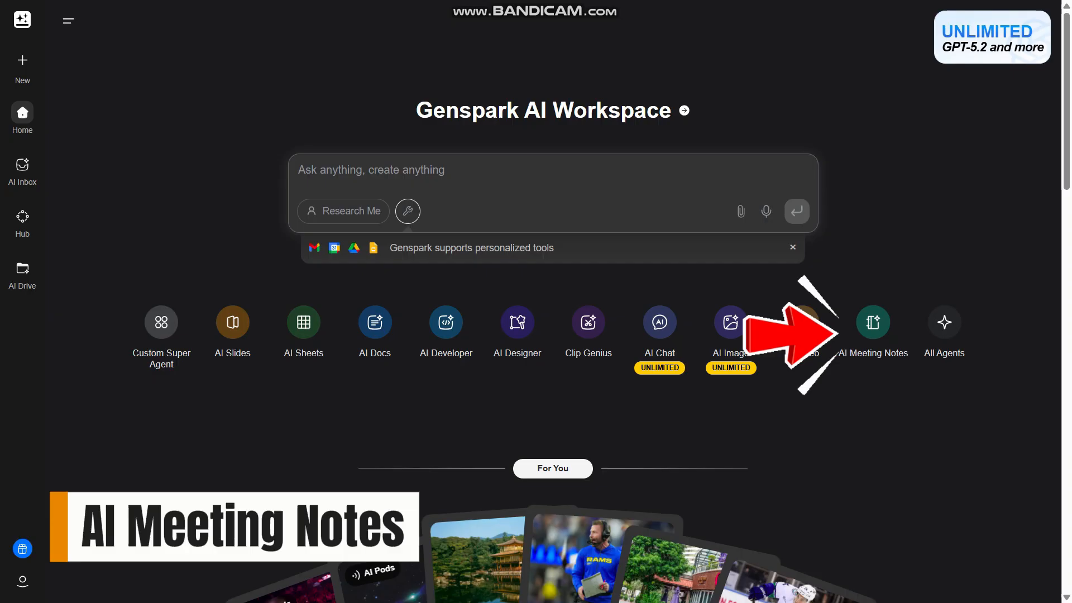
Step: Open AI Meeting Notes, then open the MainFunc privacy policy page
left_click(872, 322)
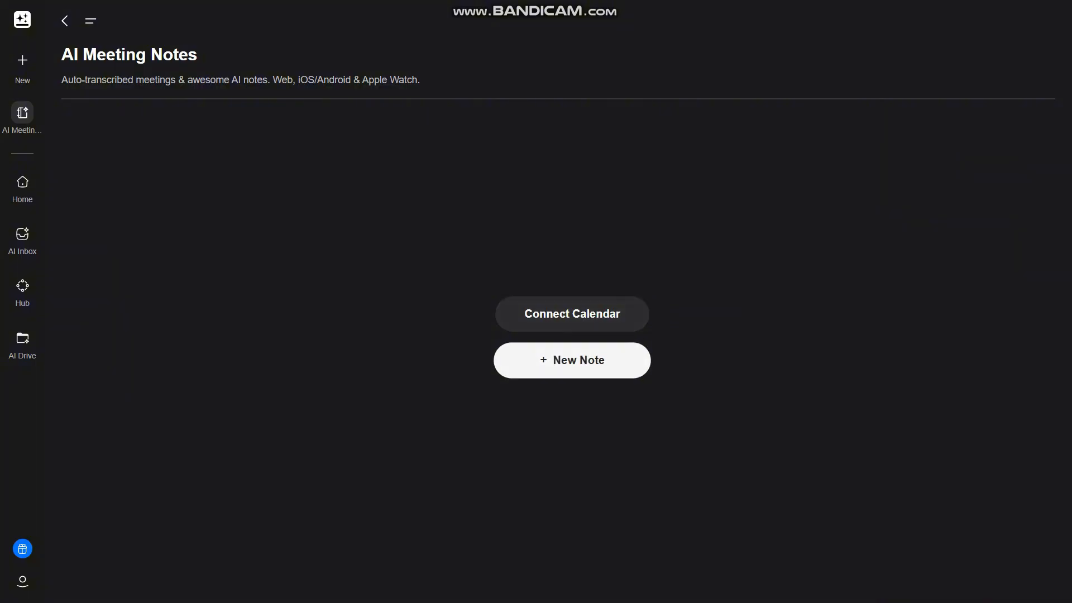
left_click(572, 360)
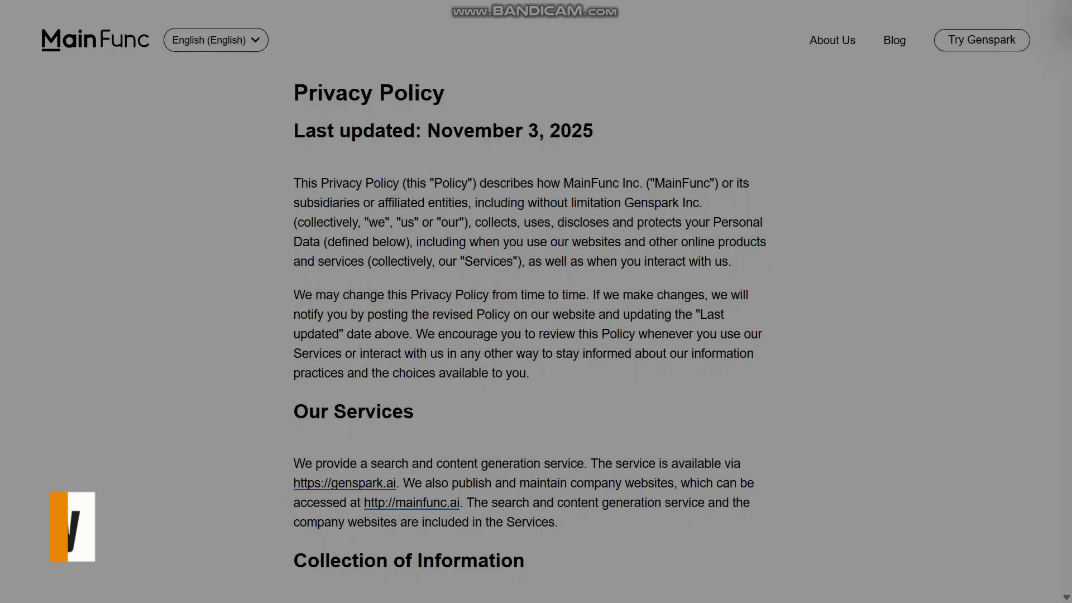
Step: Read through Collection of Information, the cookie list and Universal Opt-out Mechanisms
scroll("down", 3)
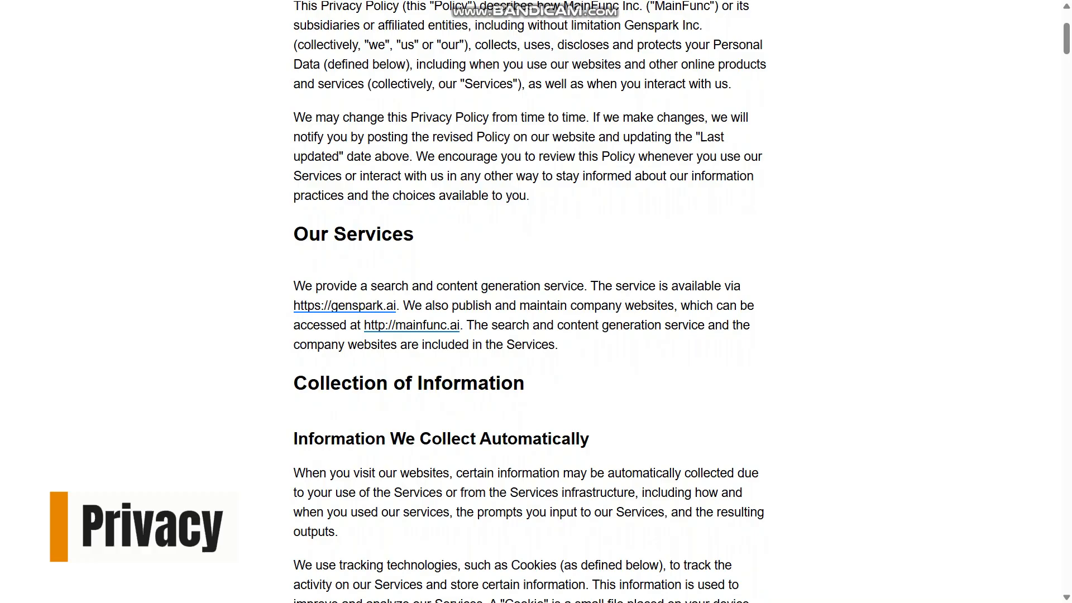
scroll("down", 3)
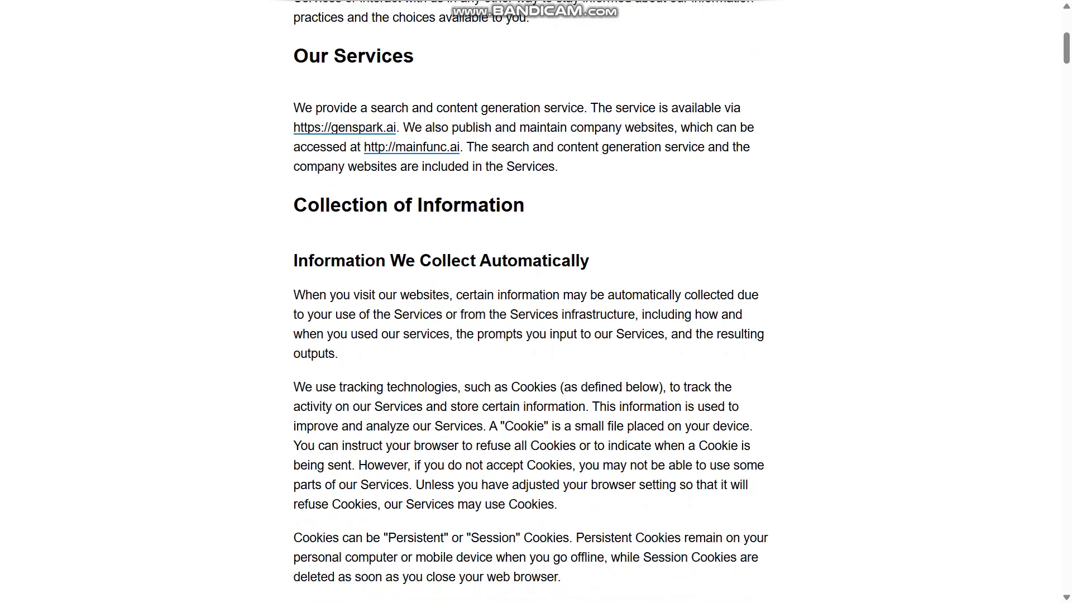
scroll("down", 3)
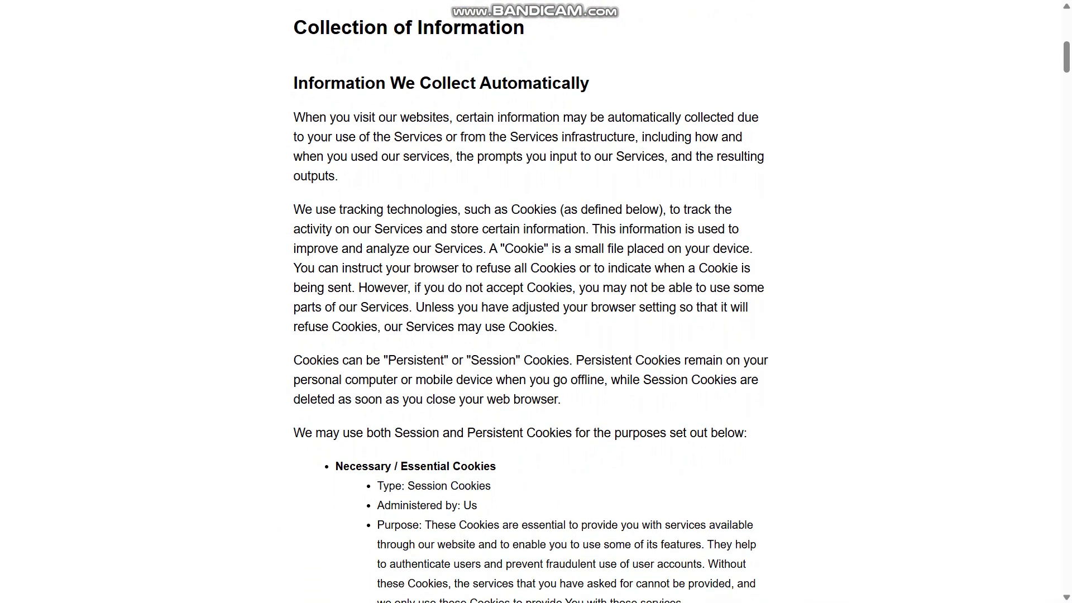
scroll("down", 3)
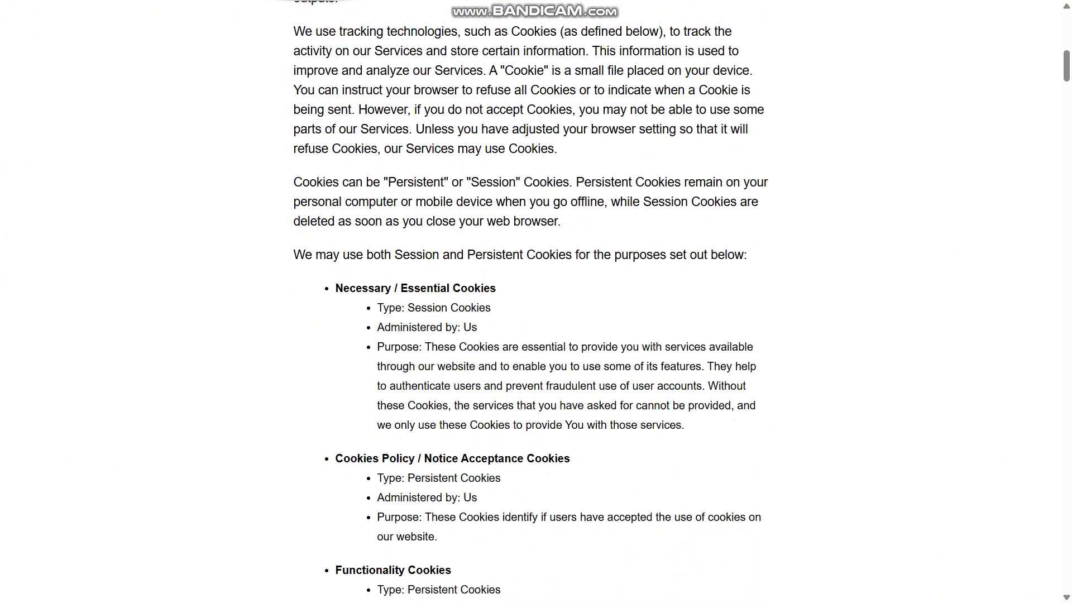
scroll("down", 3)
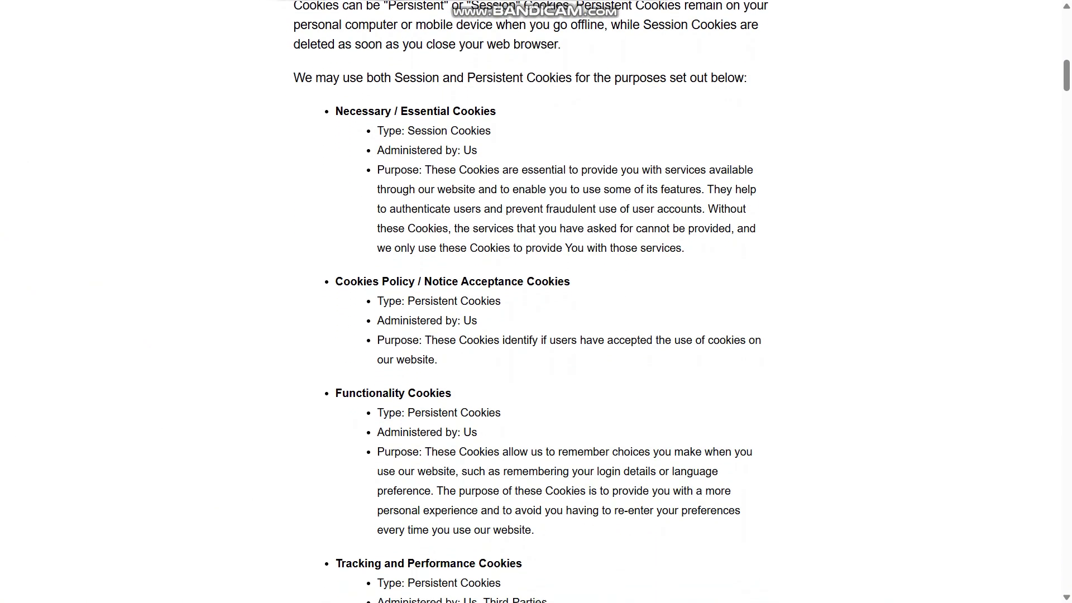
scroll("down", 3)
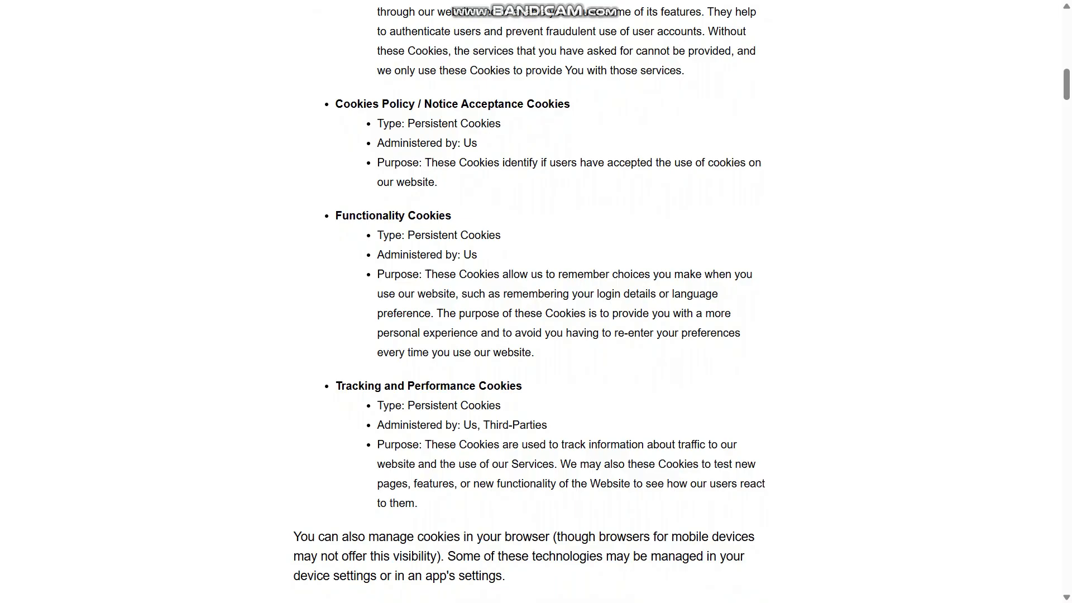
scroll("down", 3)
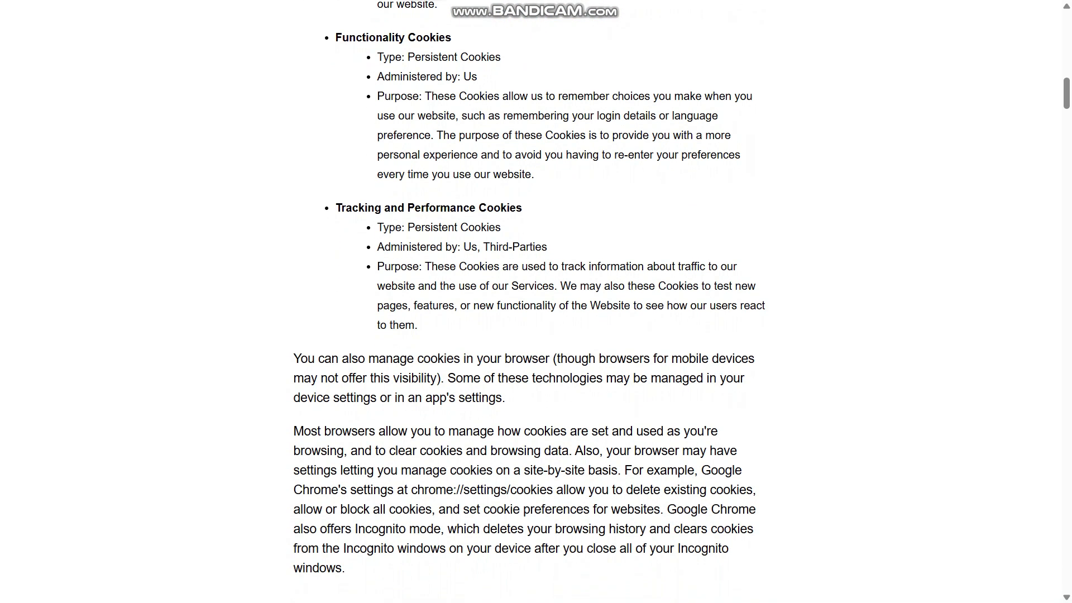
scroll("down", 3)
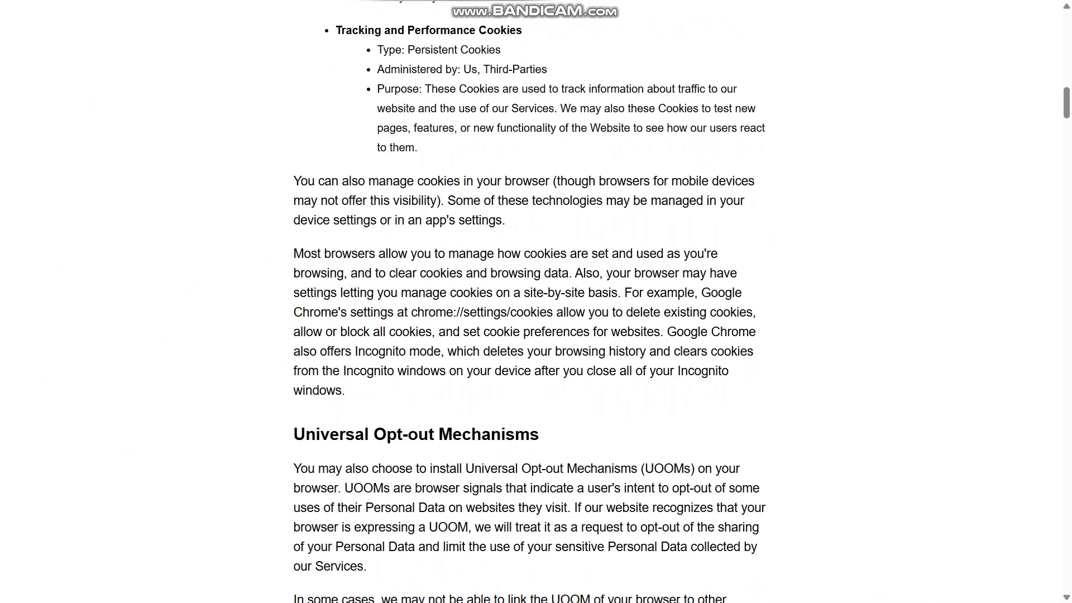
scroll("down", 3)
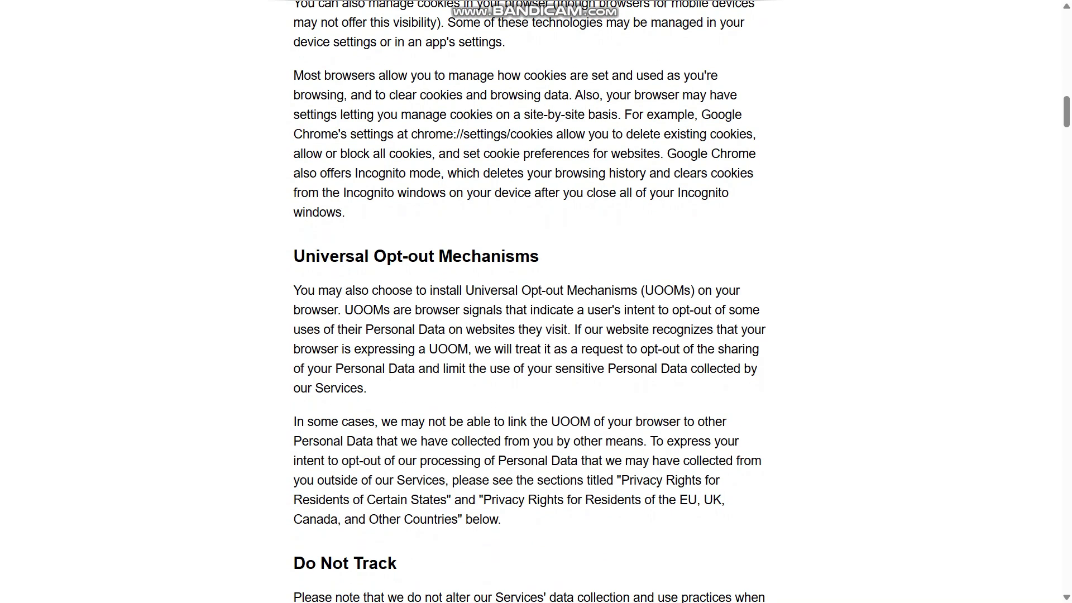
scroll("down", 3)
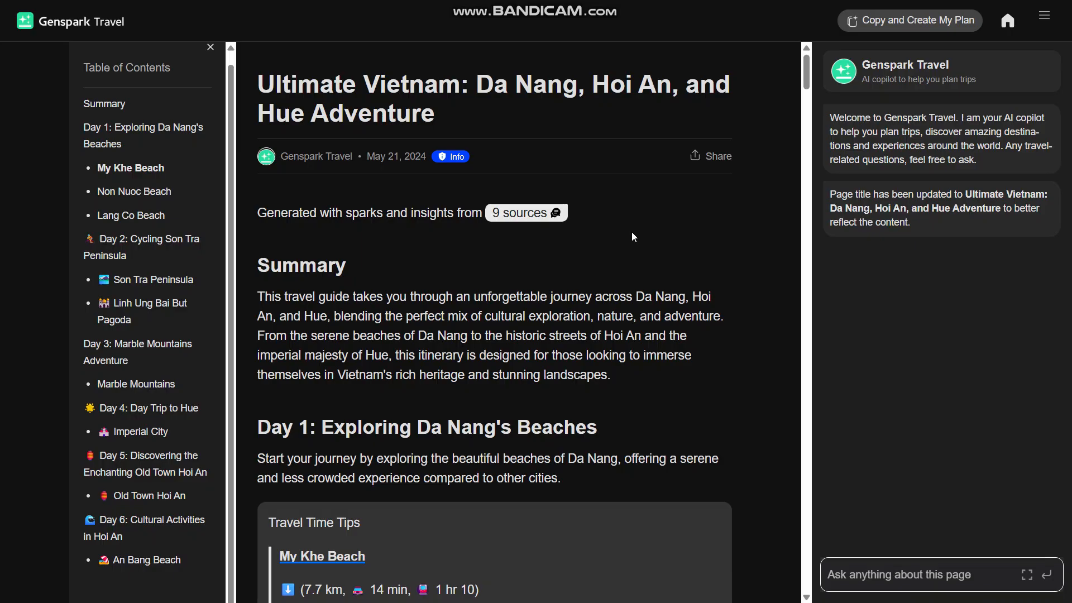
Step: Scroll past the Vietnam guide summary to Day 1's My Khe Beach tips
scroll("down", 3)
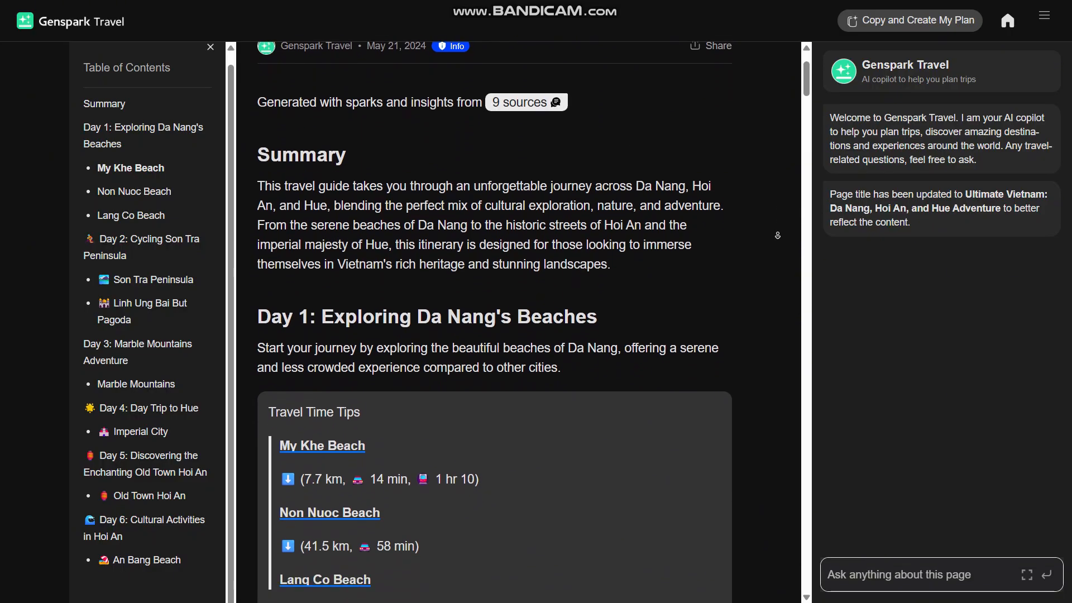
scroll("down", 3)
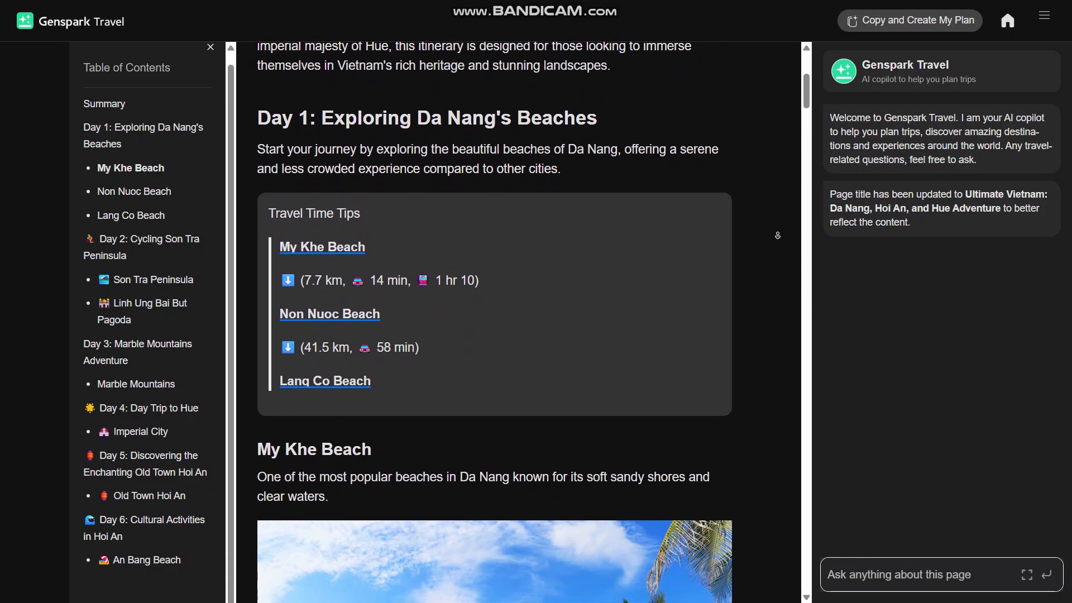